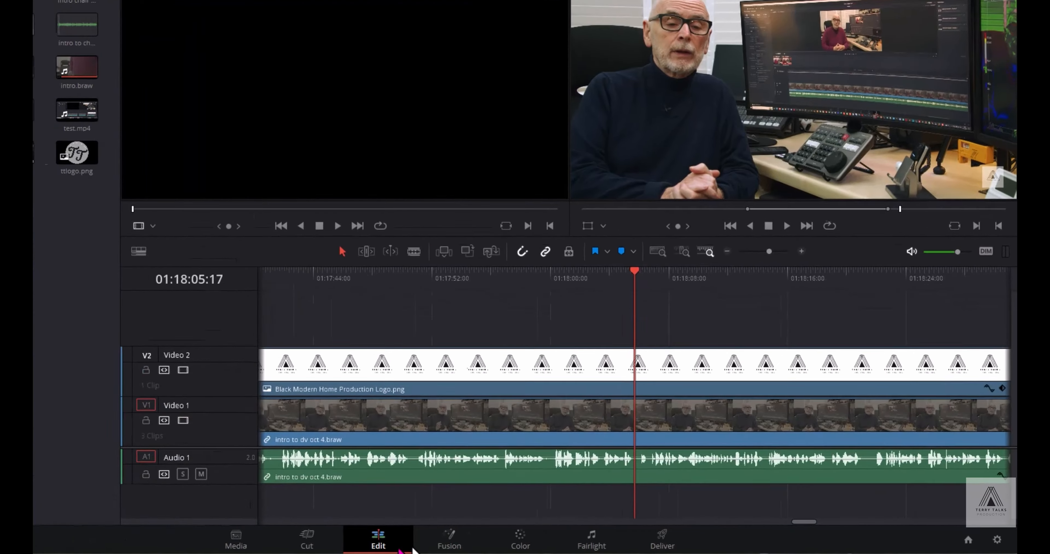
# Step: Switch to the Color page to begin grading the intro clip
pyautogui.click(520, 539)
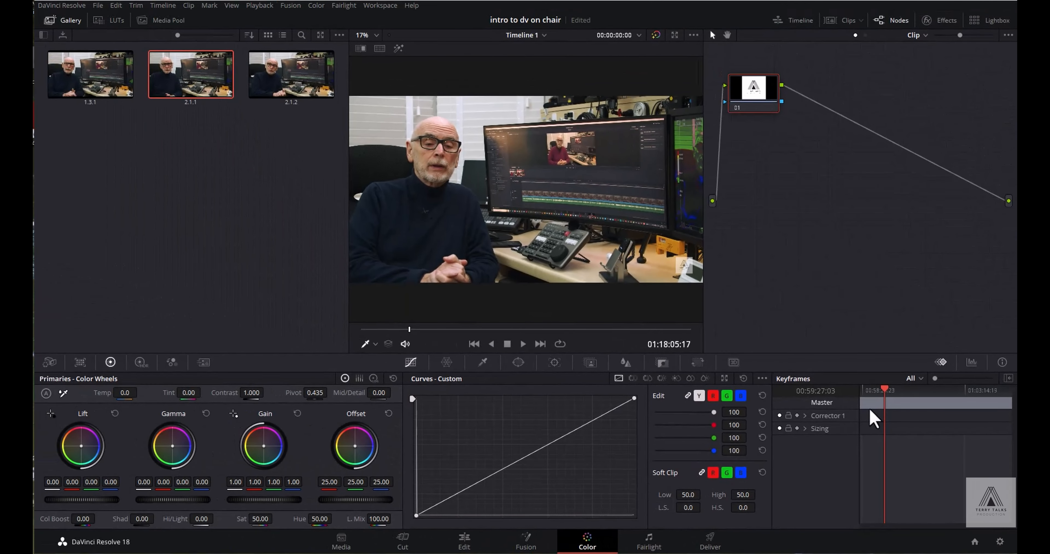
pyautogui.moveTo(813, 60)
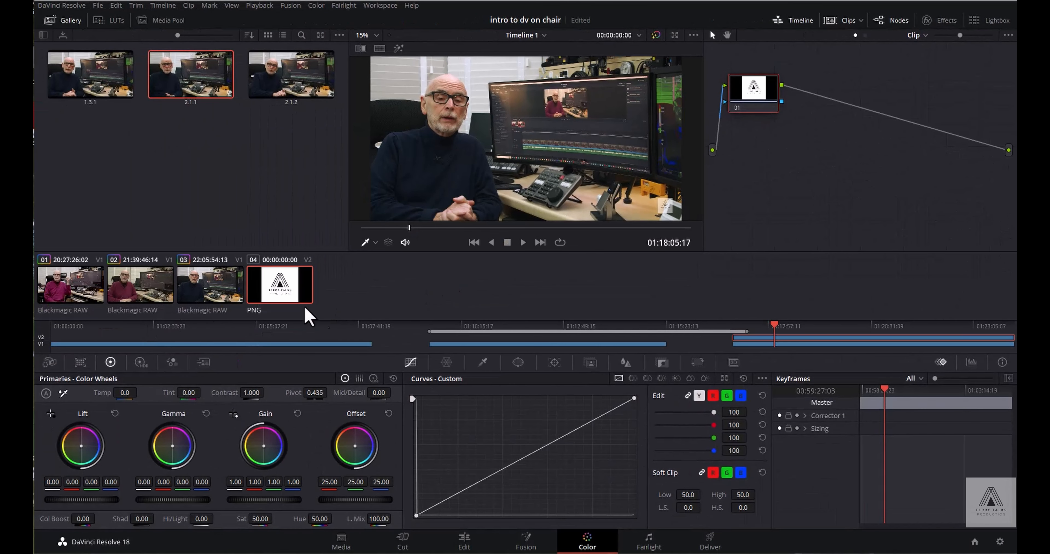
pyautogui.moveTo(555, 363)
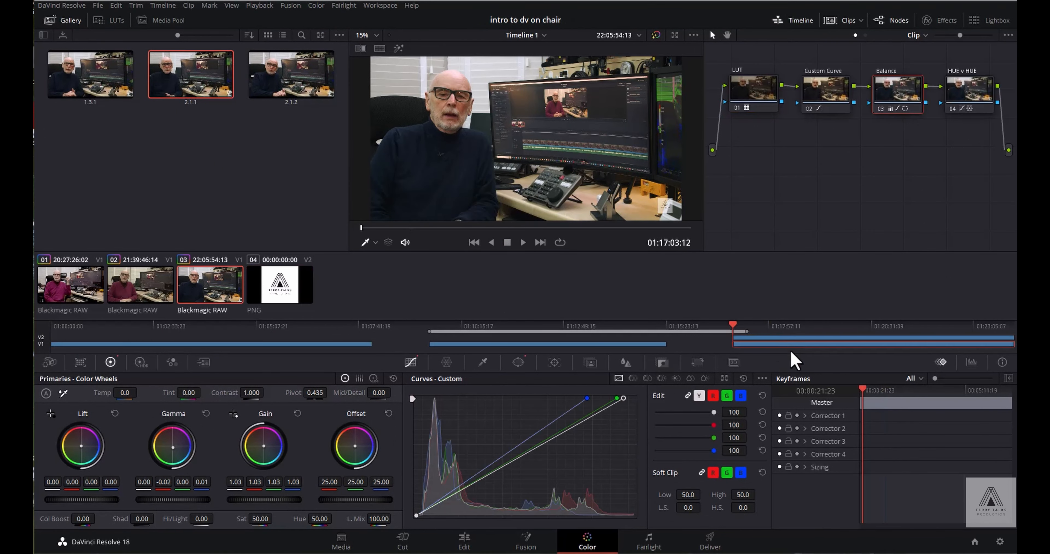
pyautogui.moveTo(364, 282)
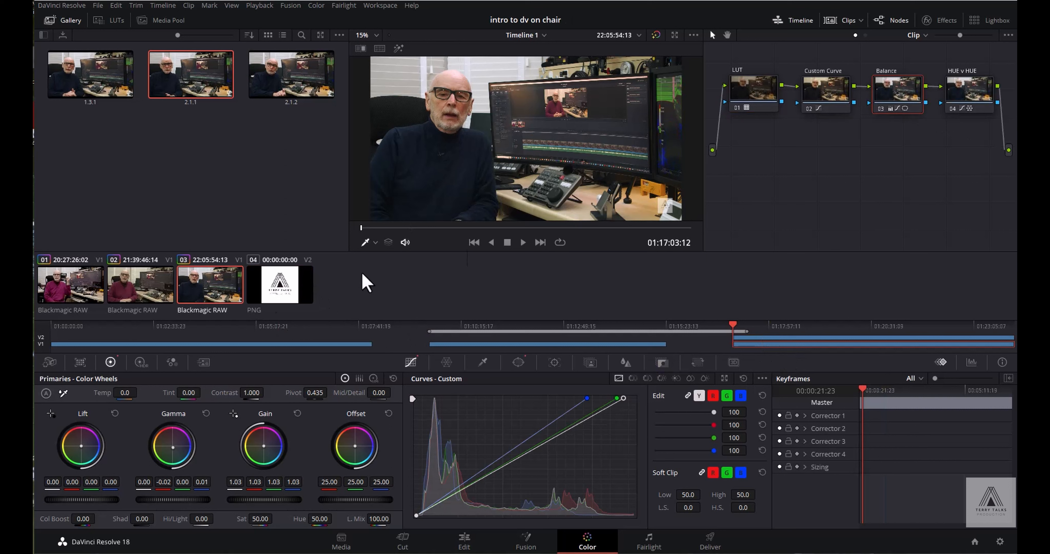
pyautogui.moveTo(612, 295)
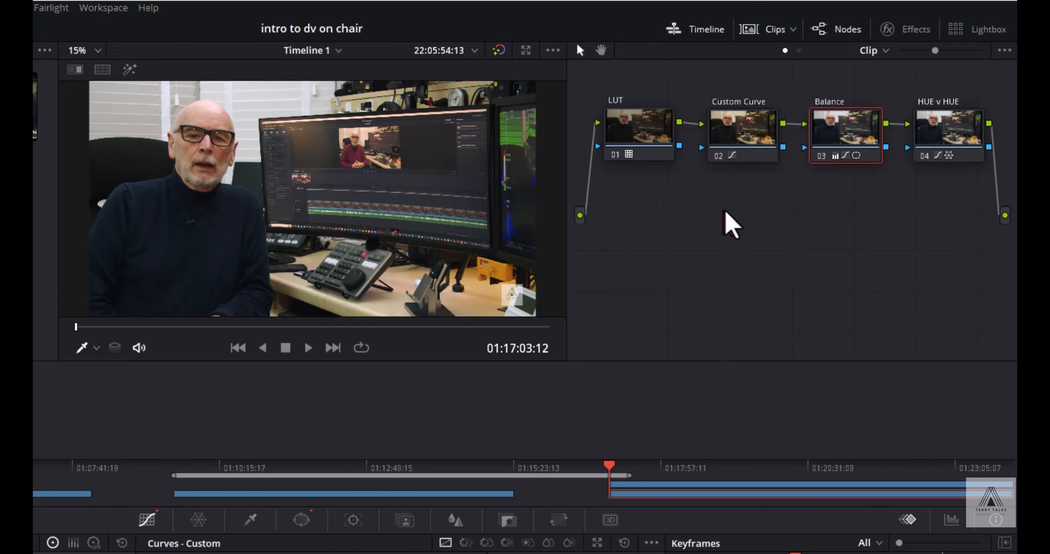
pyautogui.moveTo(769, 259)
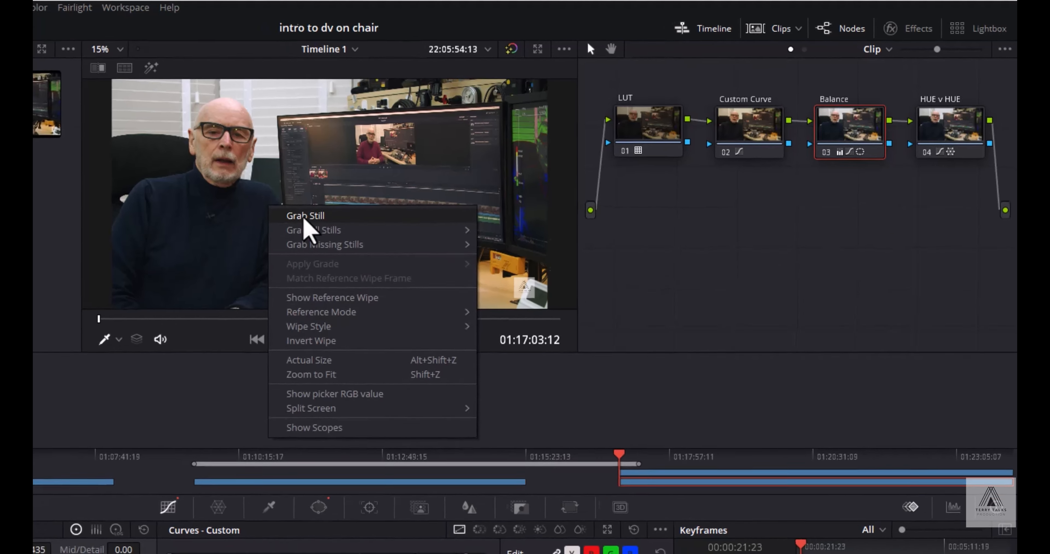
# Step: Grab a still of the graded frame and start exporting the first gallery still
pyautogui.click(306, 215)
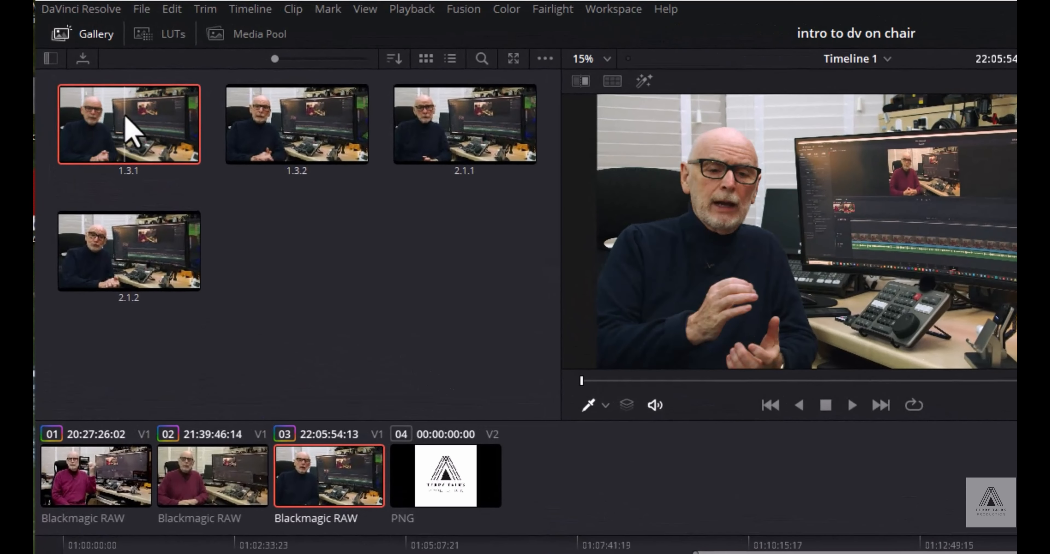
pyautogui.rightClick(129, 124)
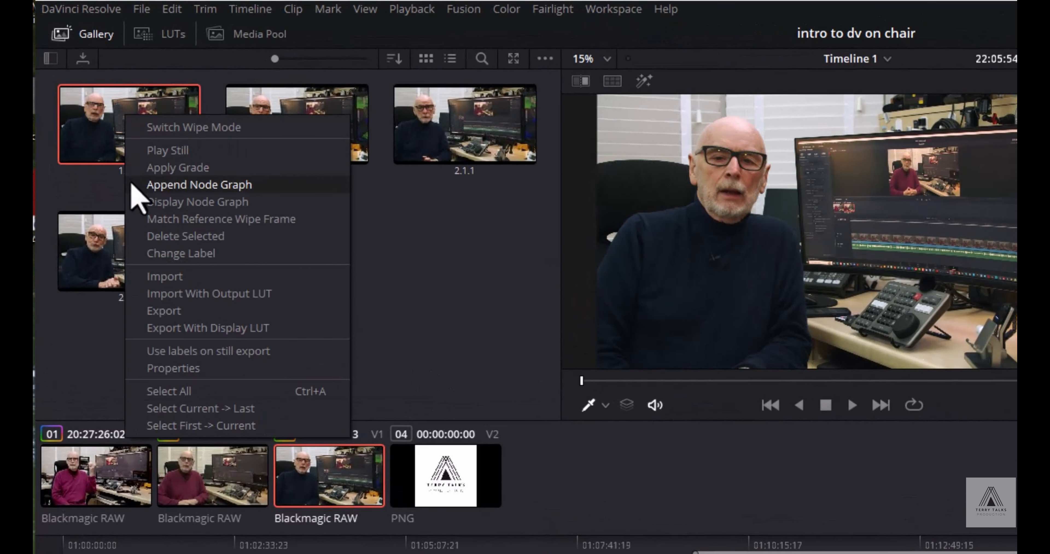
pyautogui.moveTo(181, 322)
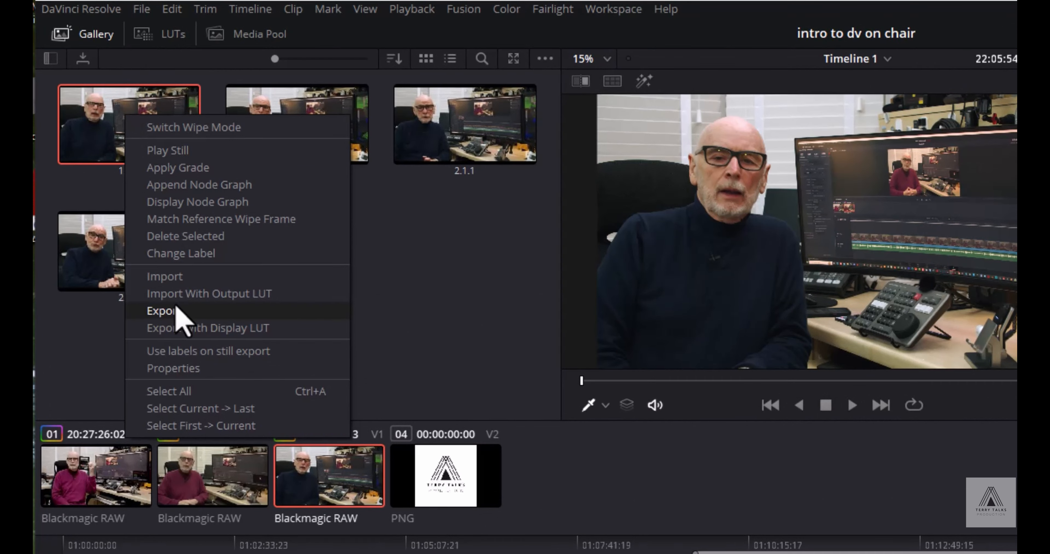
pyautogui.click(163, 310)
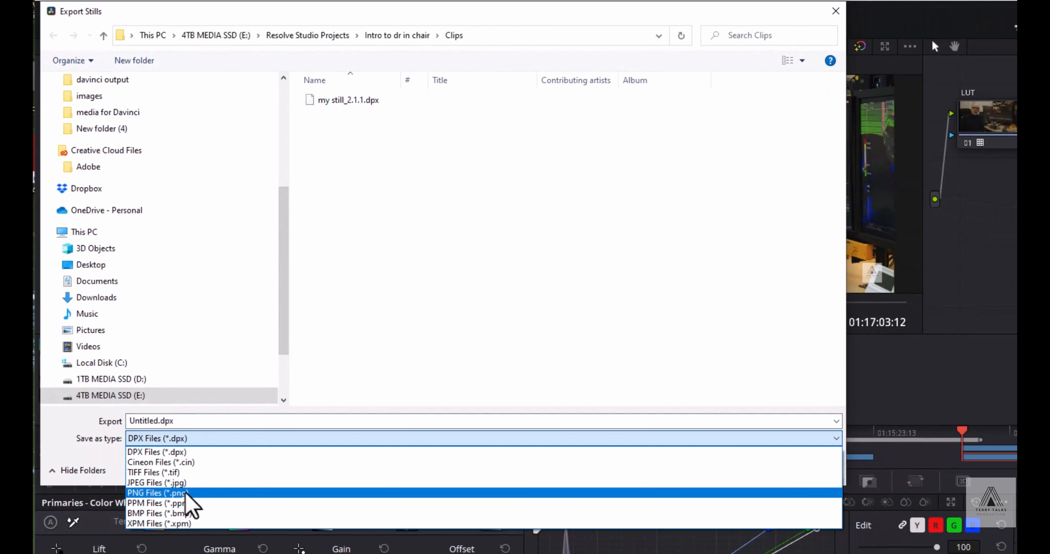
pyautogui.moveTo(184, 503)
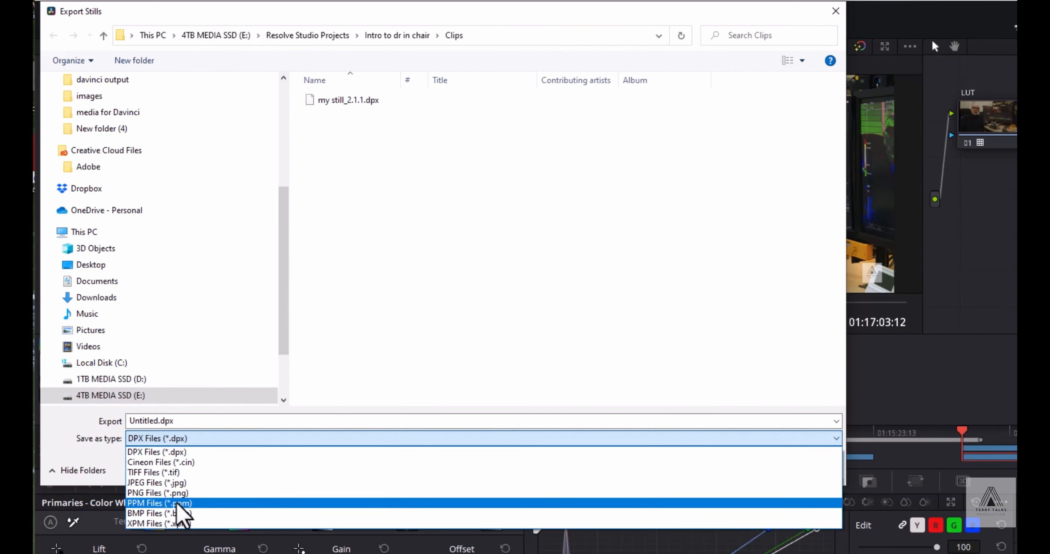
pyautogui.moveTo(167, 482)
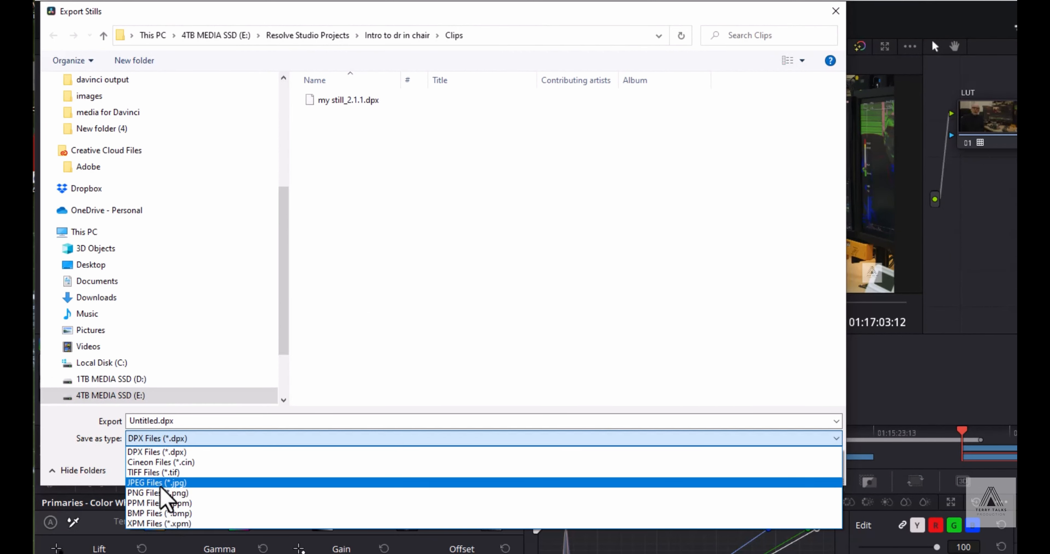
# Step: Export the still as JPEG, replacing the existing testjpg_2.1.1.jpg in the Clips folder
pyautogui.click(157, 482)
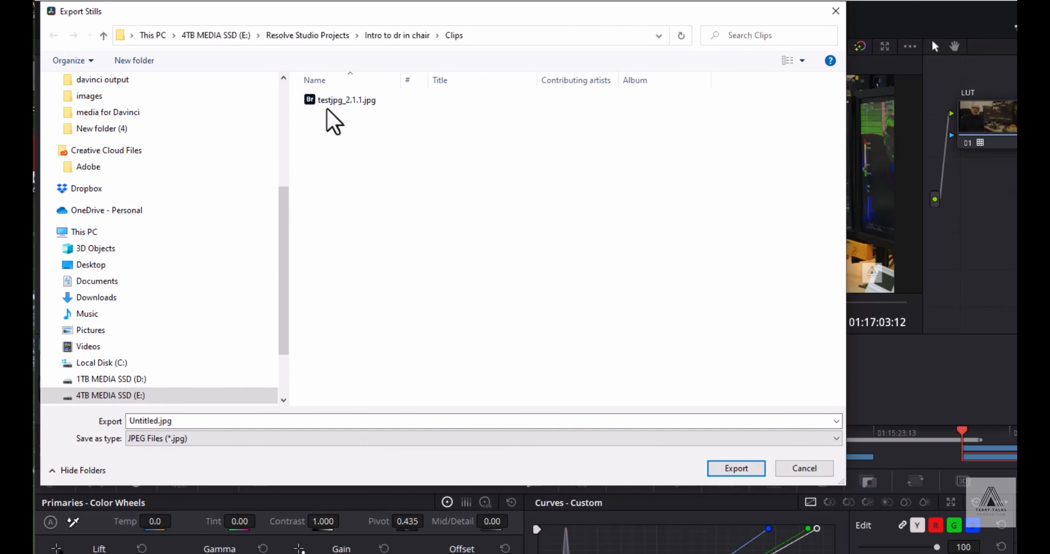
pyautogui.click(347, 100)
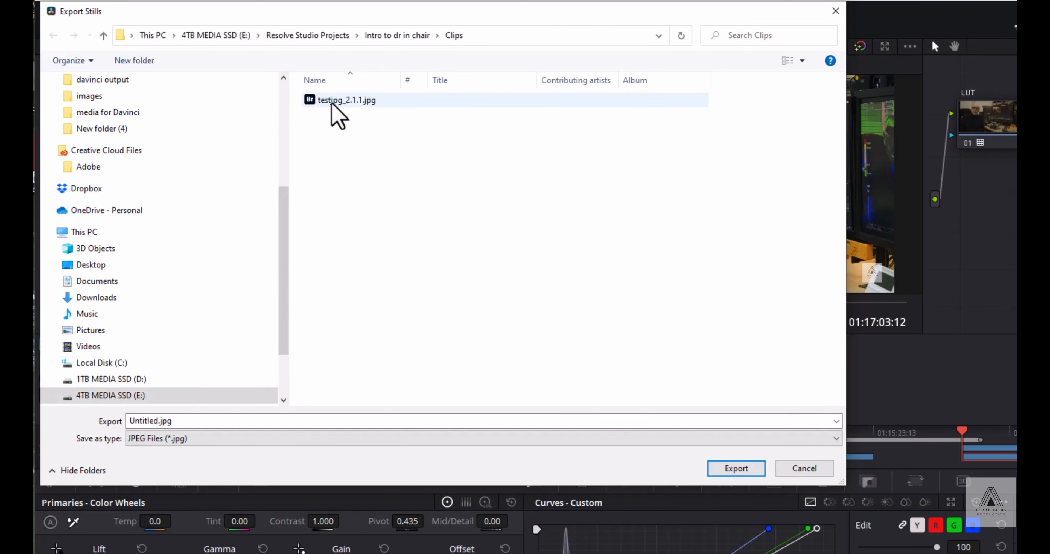
pyautogui.click(347, 100)
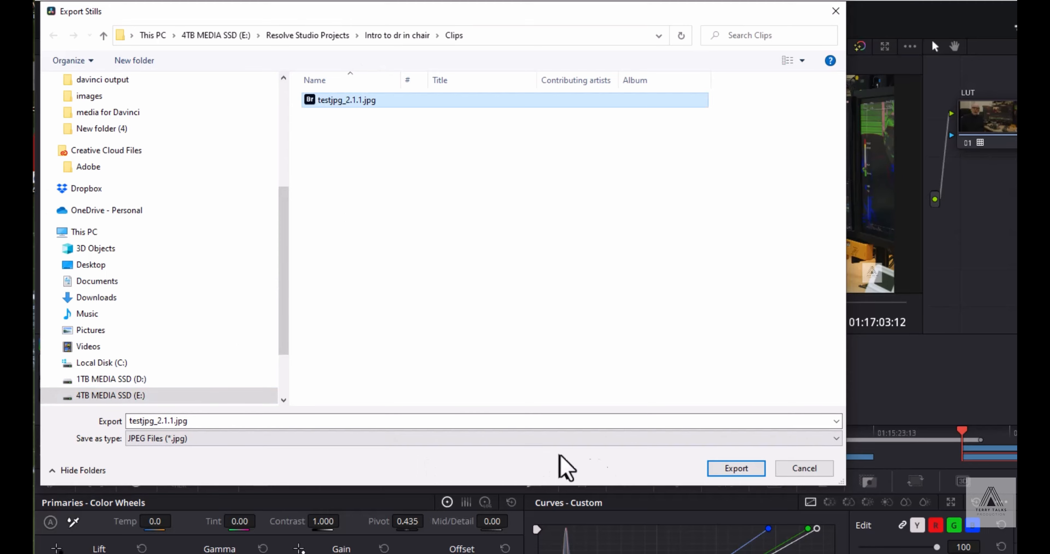
pyautogui.click(736, 468)
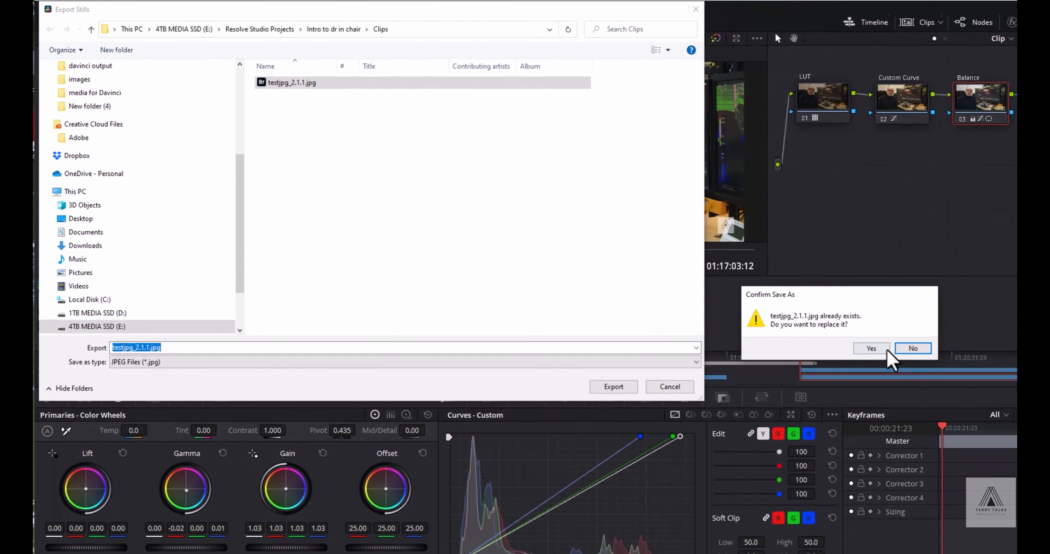
pyautogui.click(872, 348)
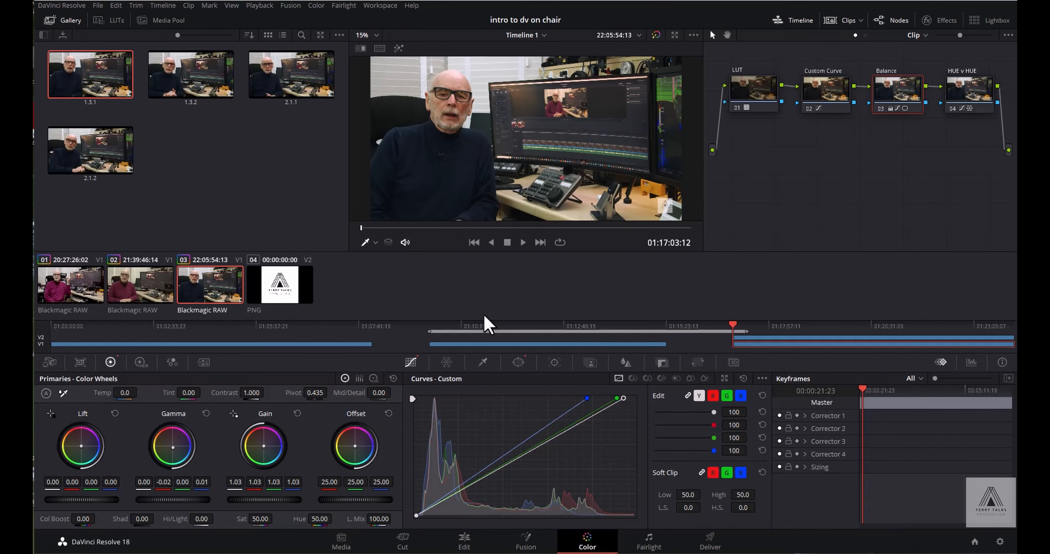
pyautogui.moveTo(735, 164)
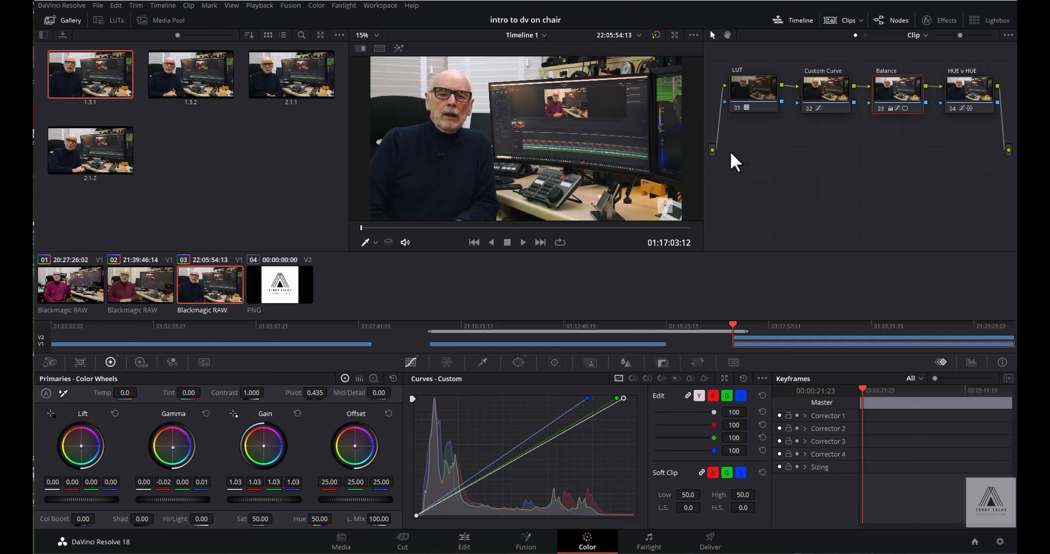
# Step: Select the second gallery still, then load clip 01 and clip 03 with its node grade
pyautogui.click(191, 74)
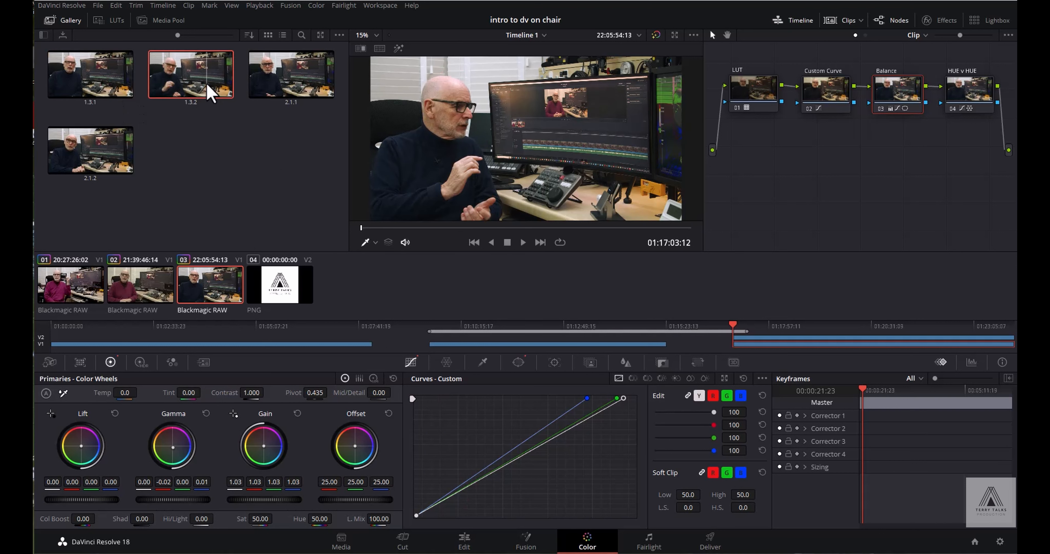
pyautogui.click(280, 283)
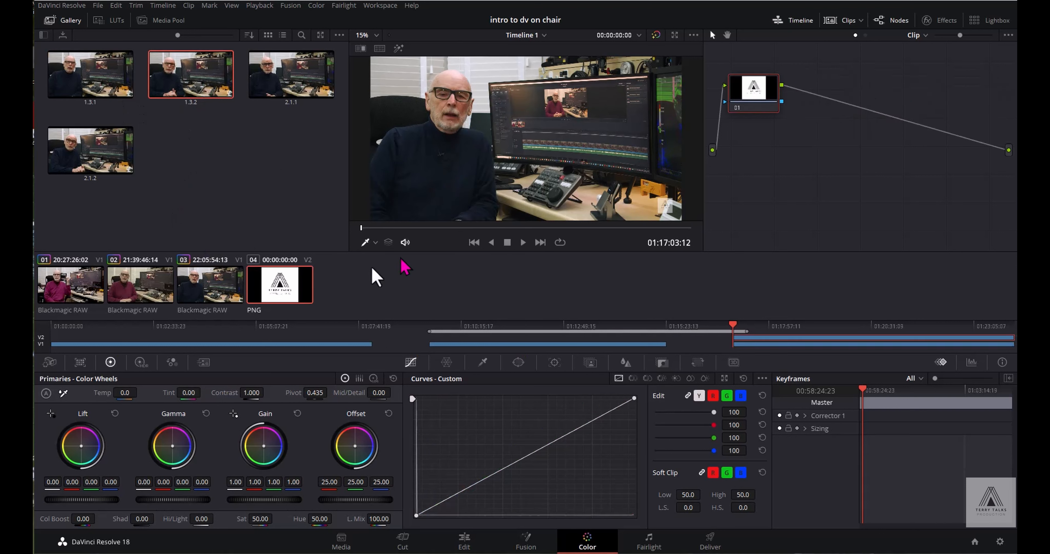
pyautogui.moveTo(796, 130)
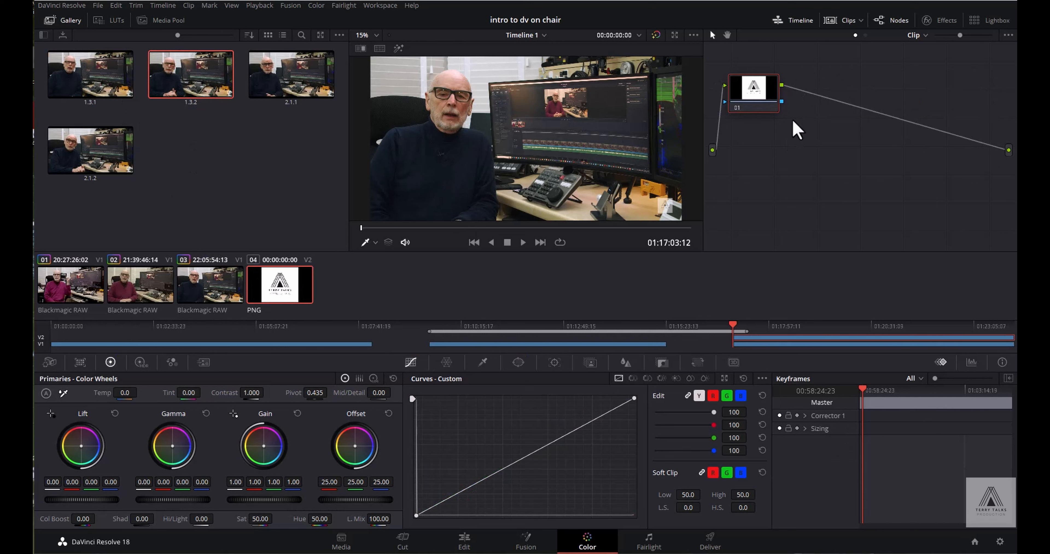
pyautogui.moveTo(803, 140)
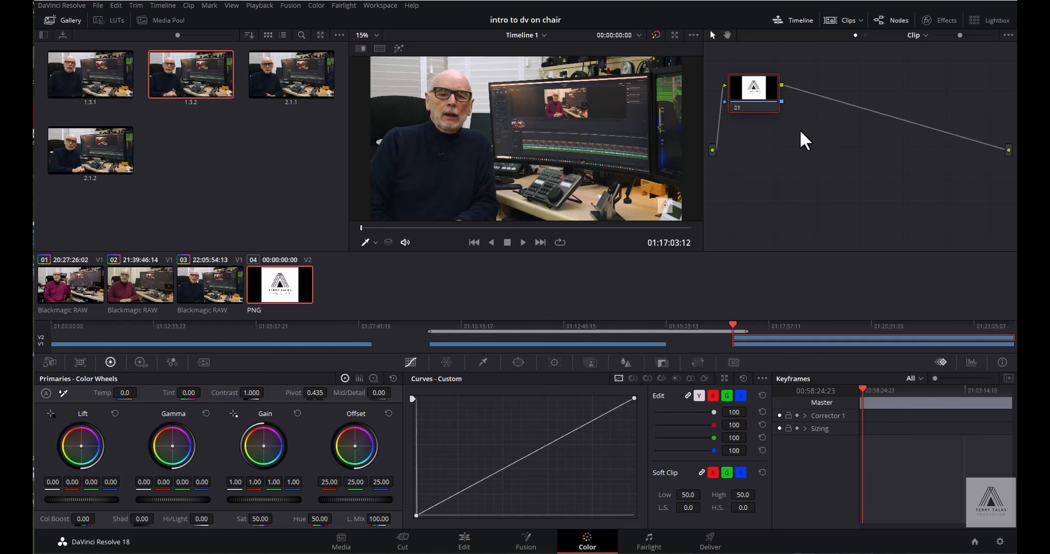
pyautogui.moveTo(801, 159)
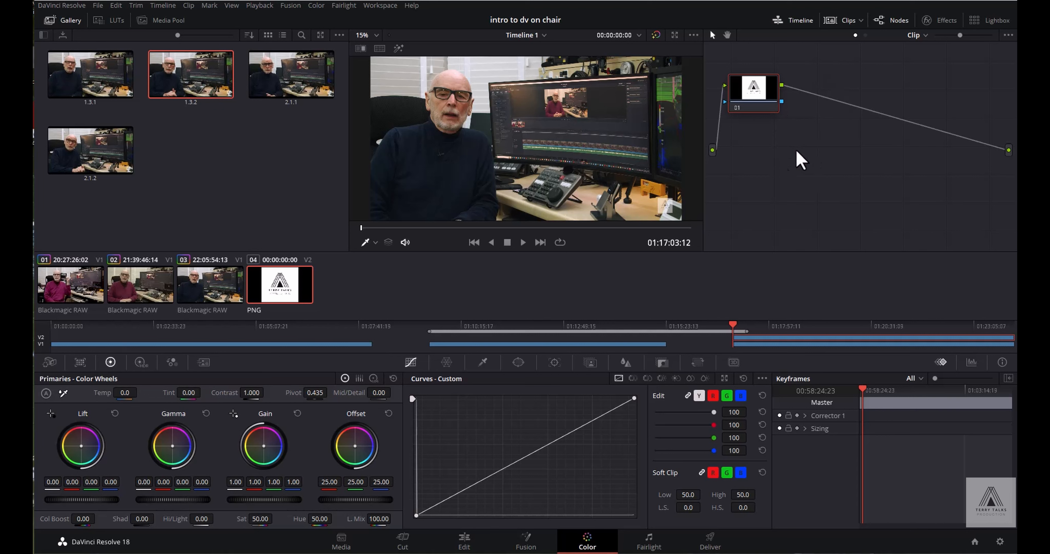
pyautogui.click(70, 285)
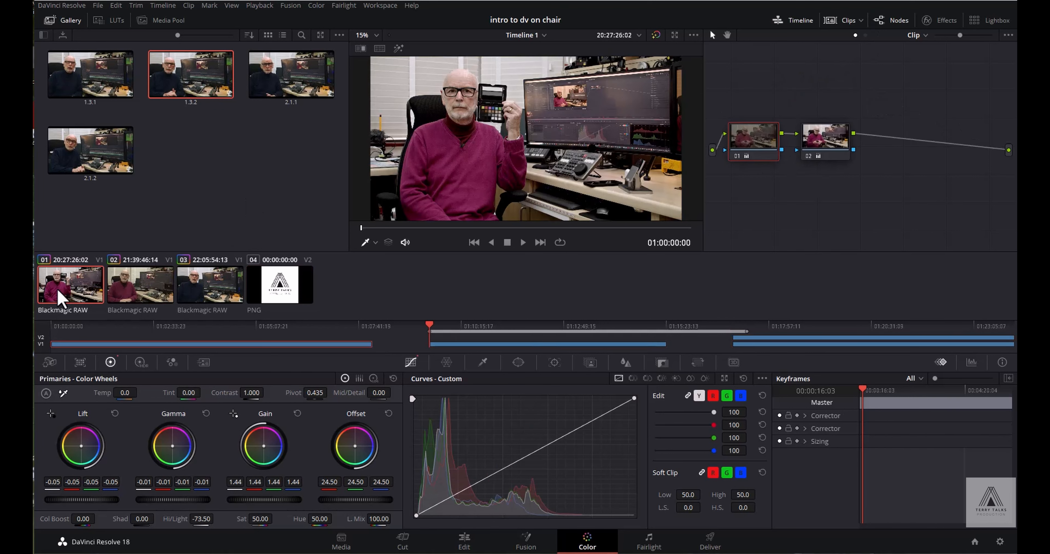
pyautogui.click(209, 285)
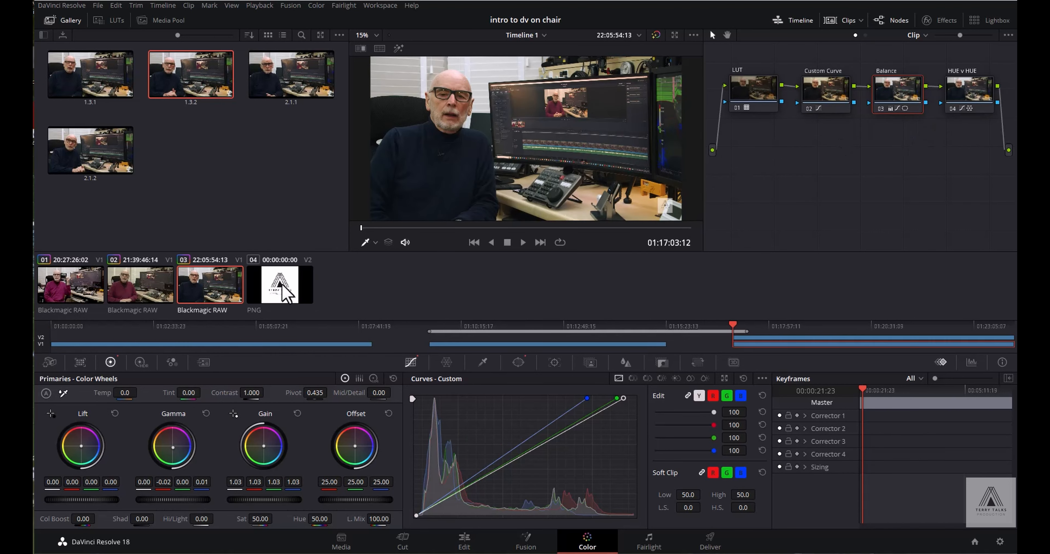
pyautogui.moveTo(210, 172)
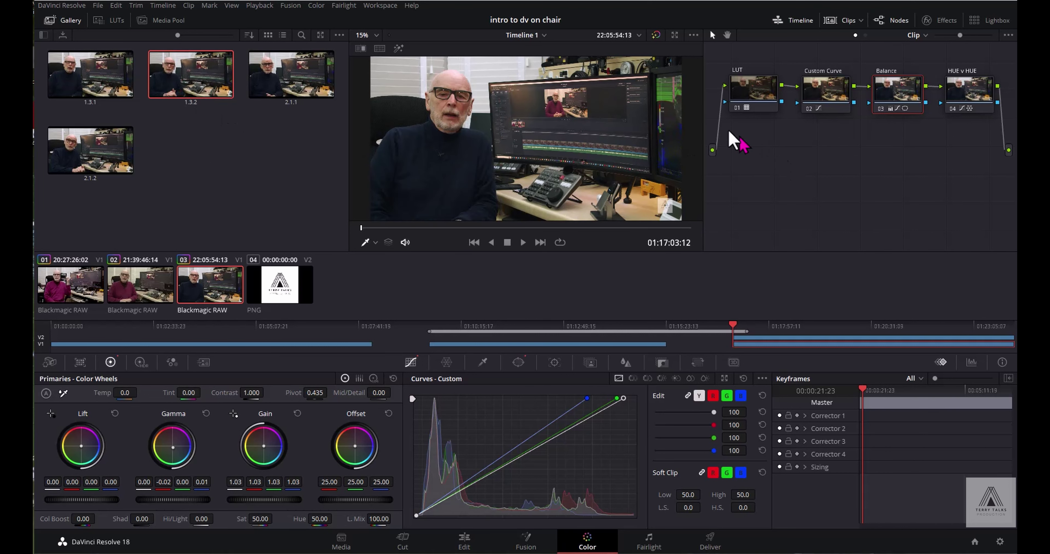
pyautogui.moveTo(937, 151)
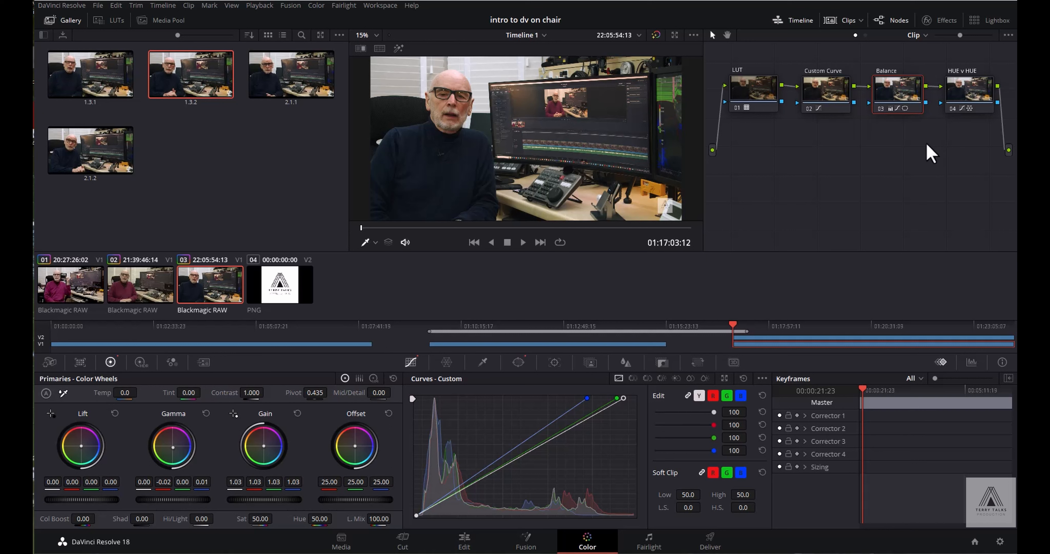
pyautogui.moveTo(921, 155)
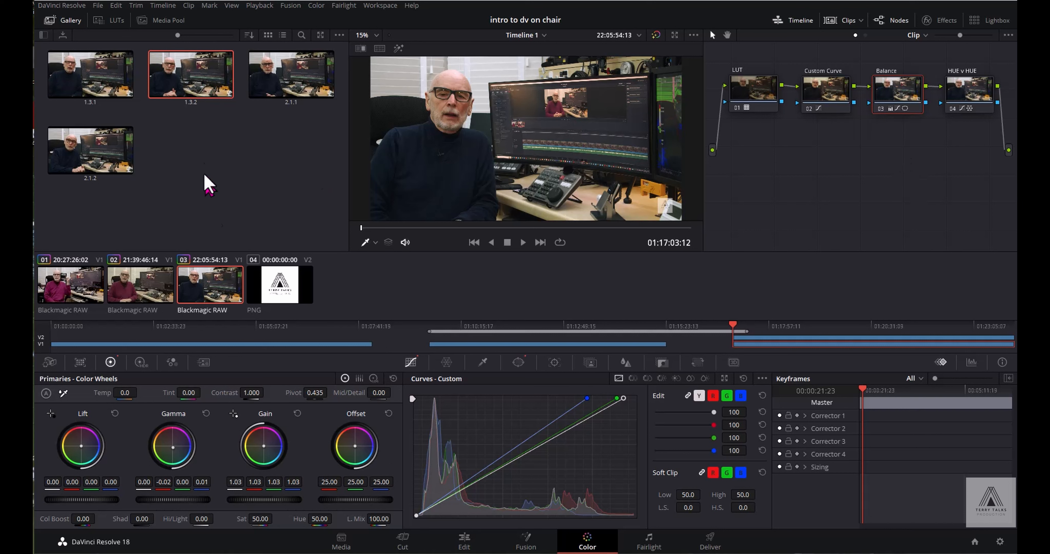
pyautogui.moveTo(227, 196)
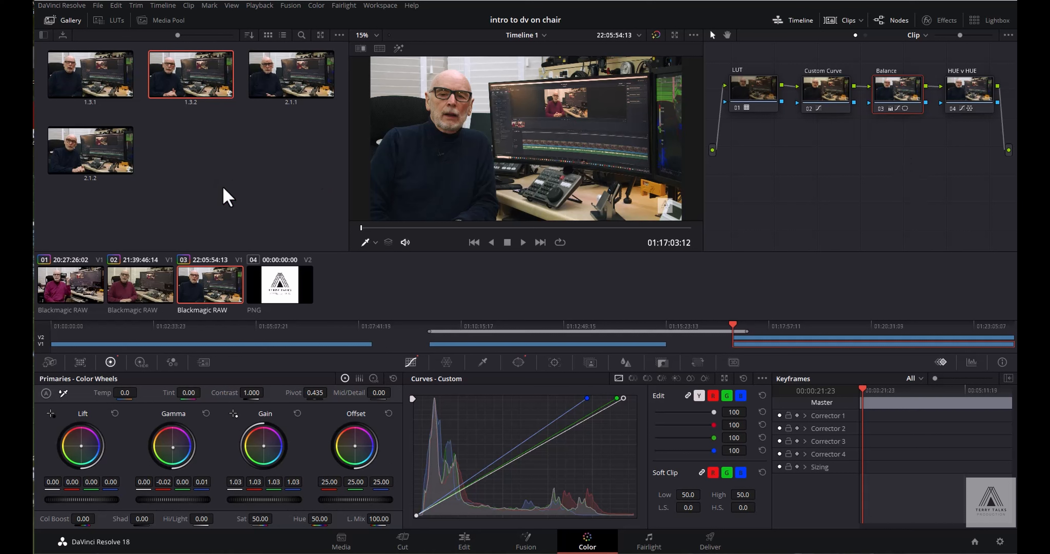
pyautogui.rightClick(225, 198)
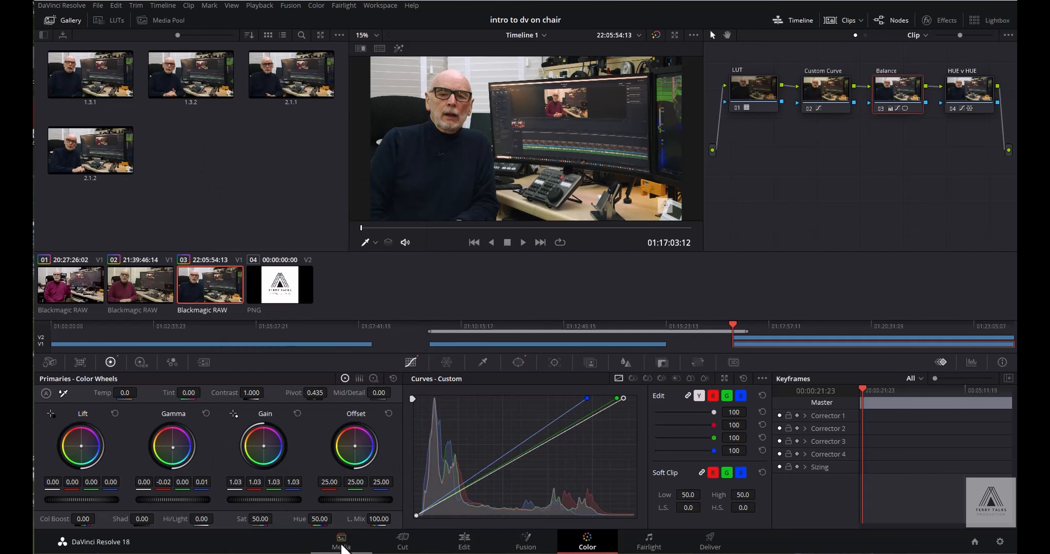
# Step: Import testjpg_2.1.1_1.3.1.jpg into the Clips bin on the Media page and preview it
pyautogui.click(340, 542)
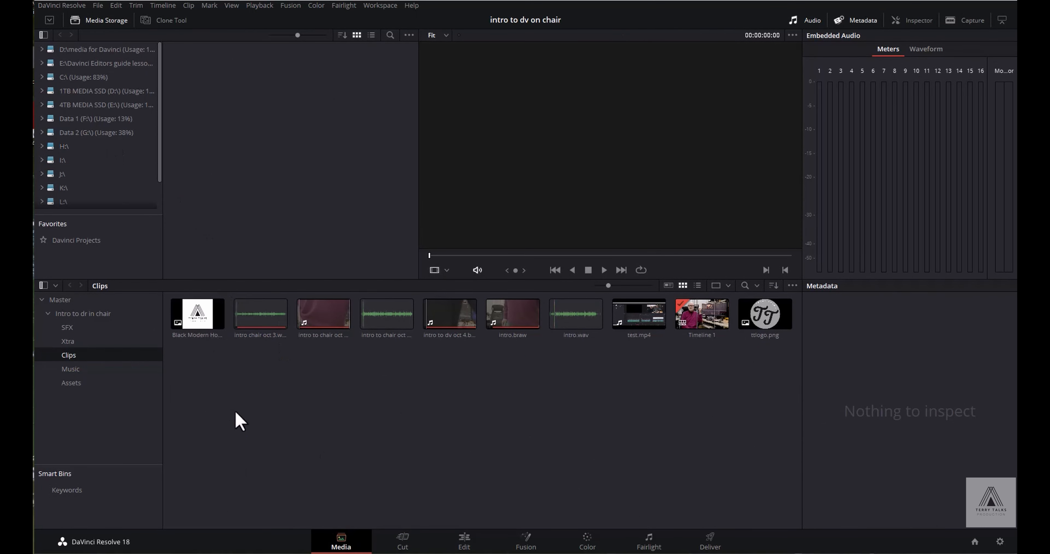
pyautogui.rightClick(241, 420)
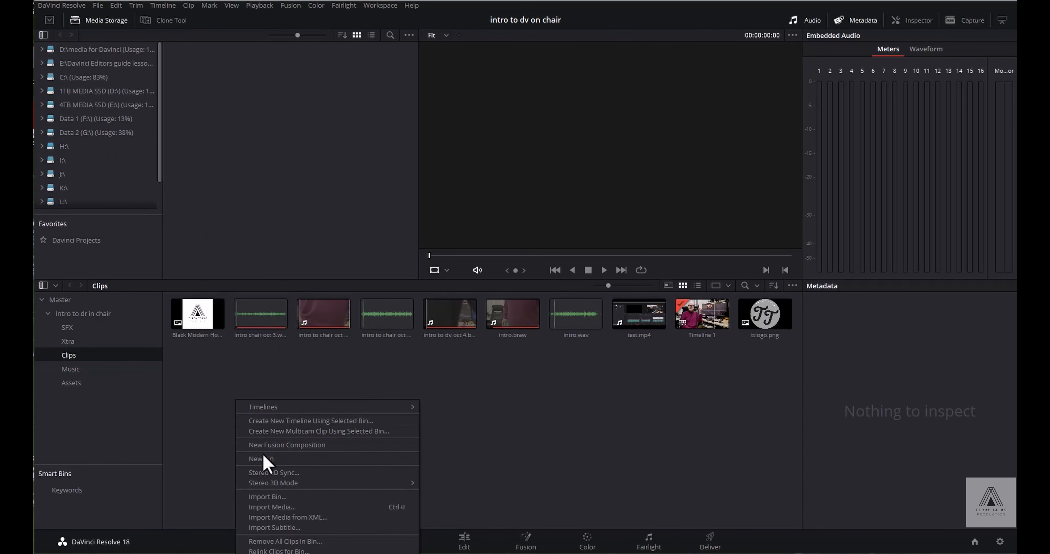
pyautogui.moveTo(272, 512)
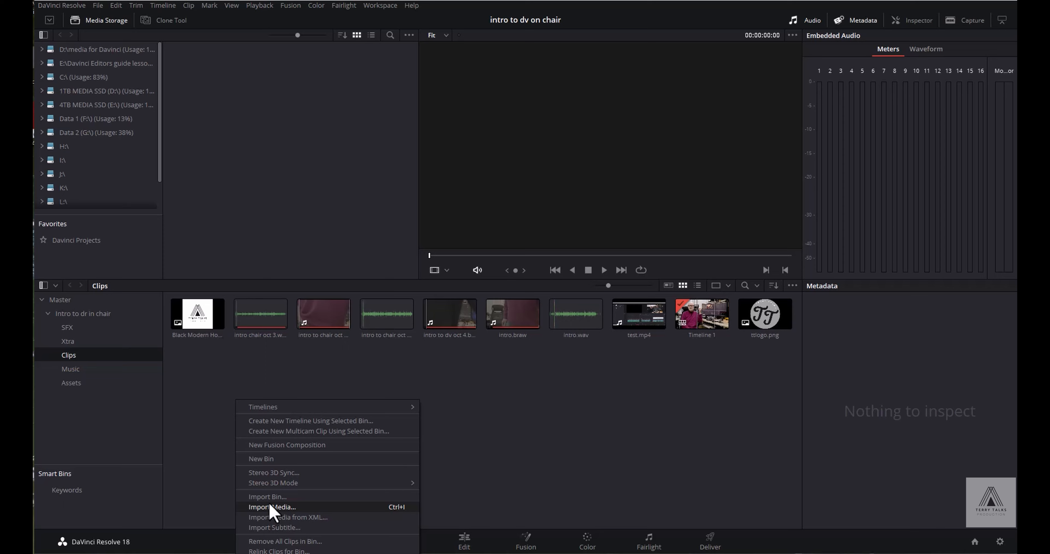
pyautogui.click(272, 507)
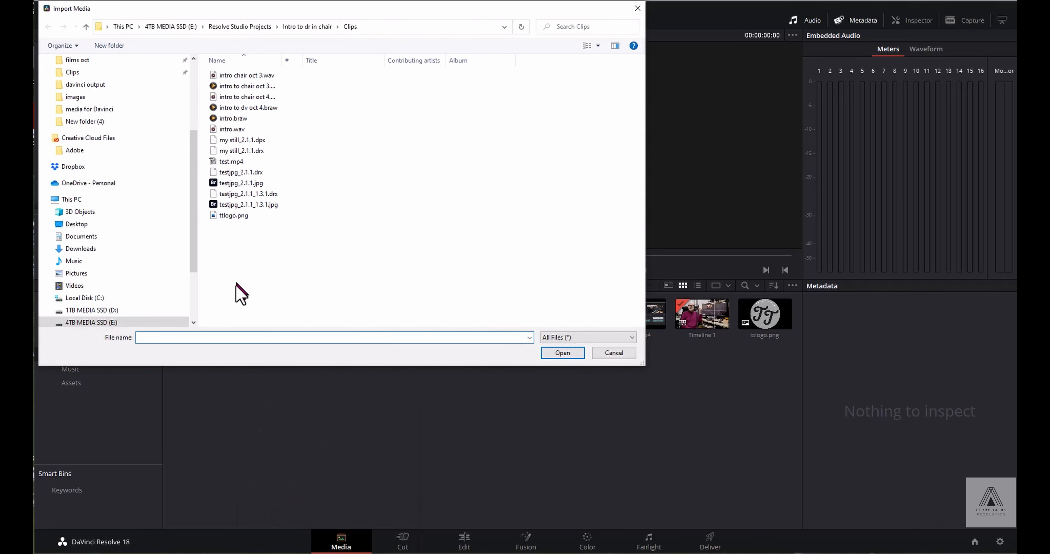
pyautogui.click(247, 204)
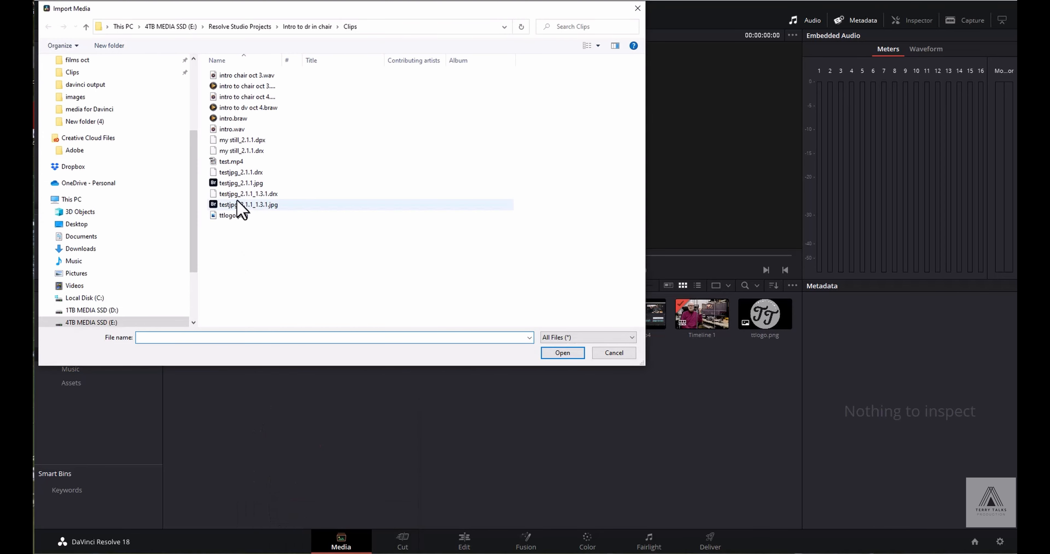
pyautogui.click(561, 352)
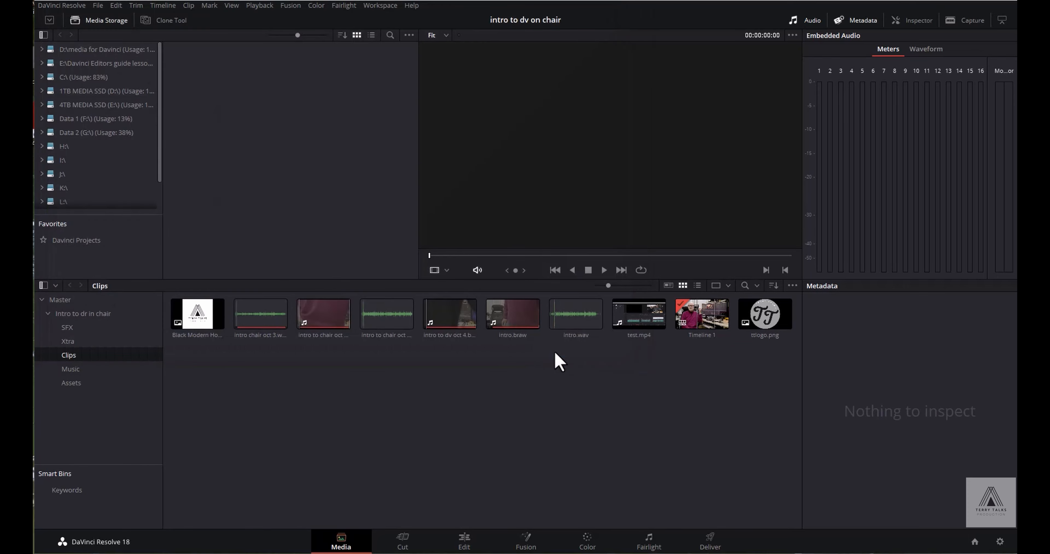
pyautogui.click(701, 313)
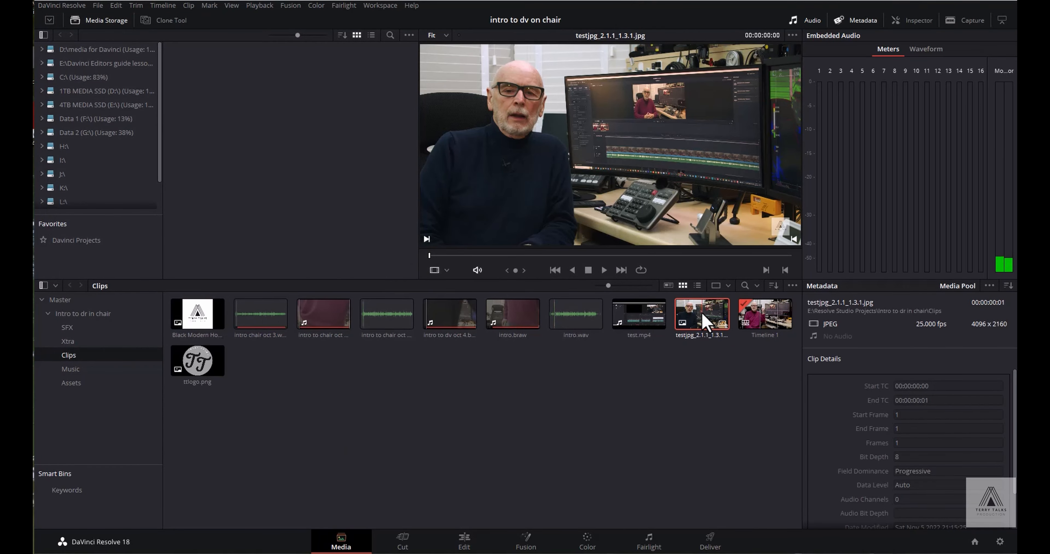
pyautogui.moveTo(708, 330)
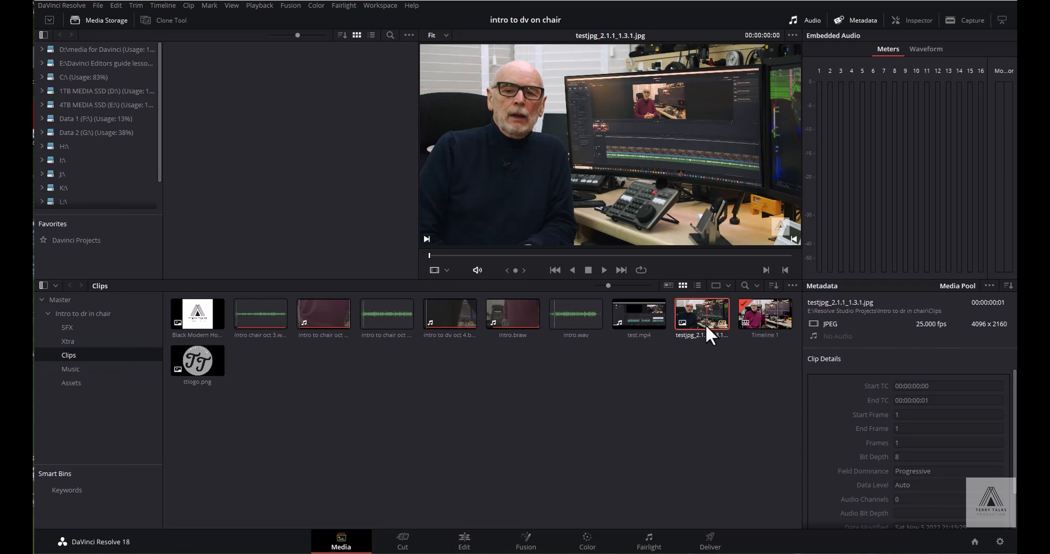